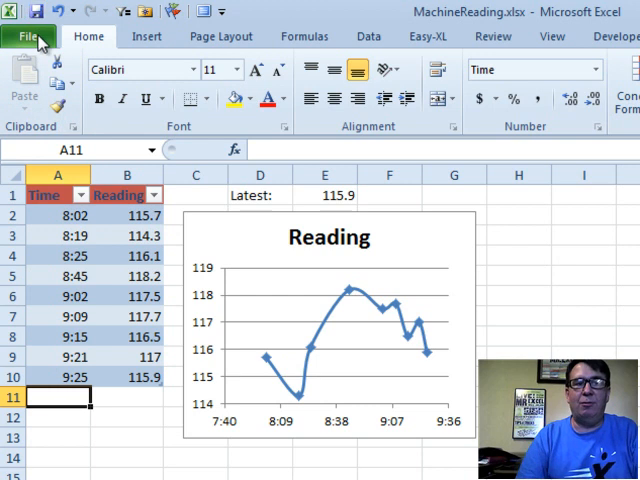
Step: Browse the options for saving the workbook to SkyDrive on the web
{"action": "left_click", "coordinate": [29, 36]}
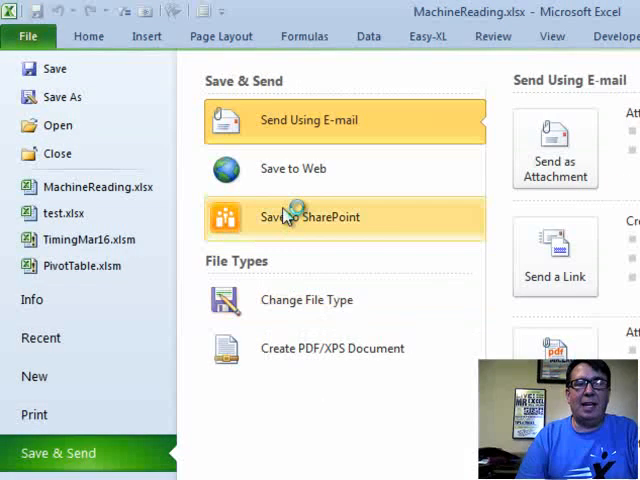
{"action": "left_click", "coordinate": [293, 168]}
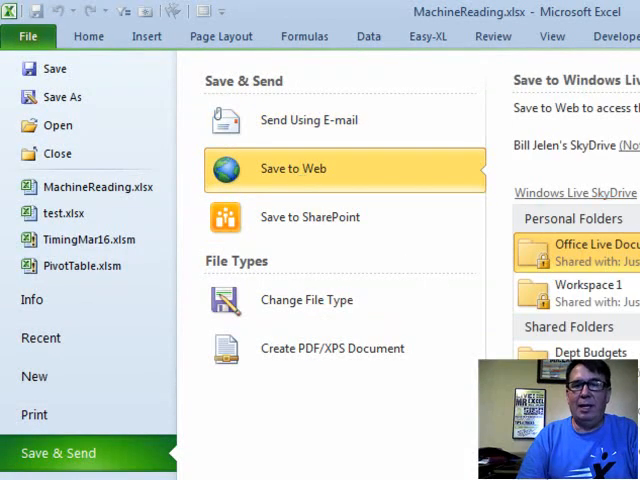
{"action": "left_click", "coordinate": [293, 168]}
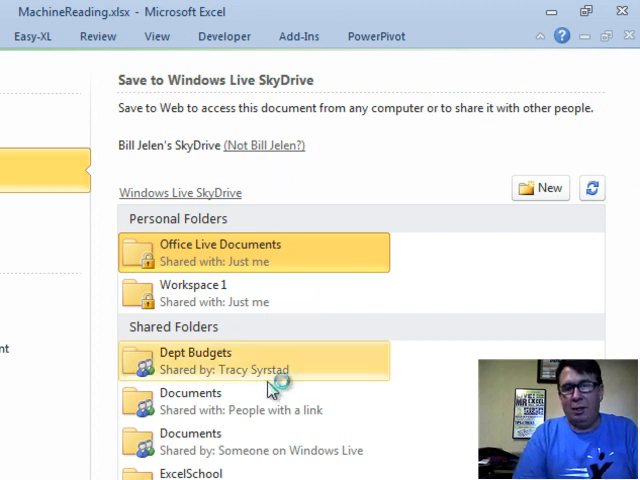
{"action": "scroll", "scroll_direction": "down", "scroll_amount": 3}
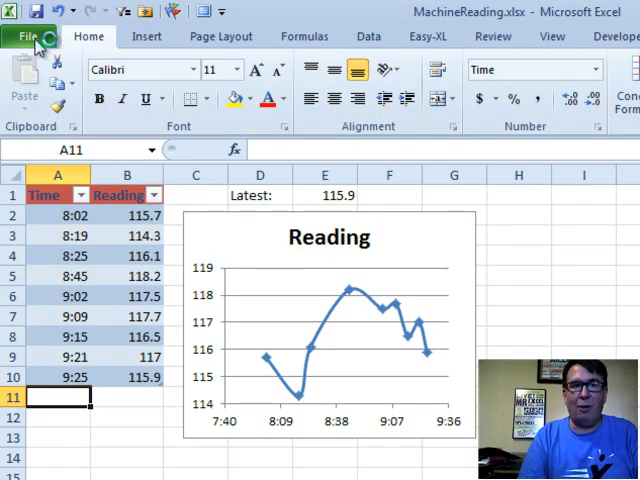
{"action": "left_click", "coordinate": [38, 11]}
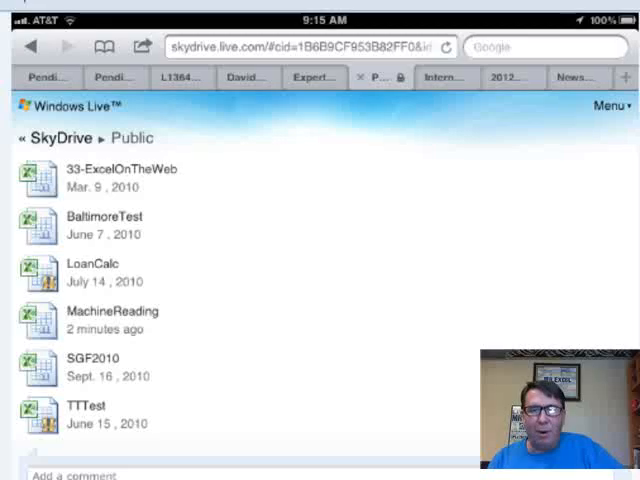
Step: Enter time 9:55 with reading 116 in row 12
{"action": "scroll", "scroll_direction": "down", "scroll_amount": 3}
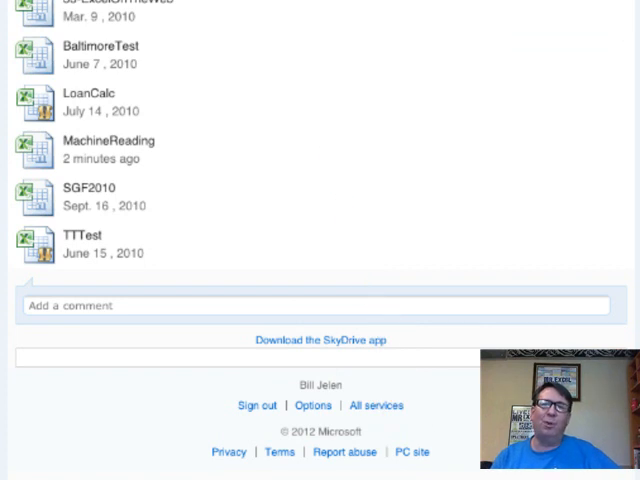
{"action": "mouse_move", "coordinate": [445, 428]}
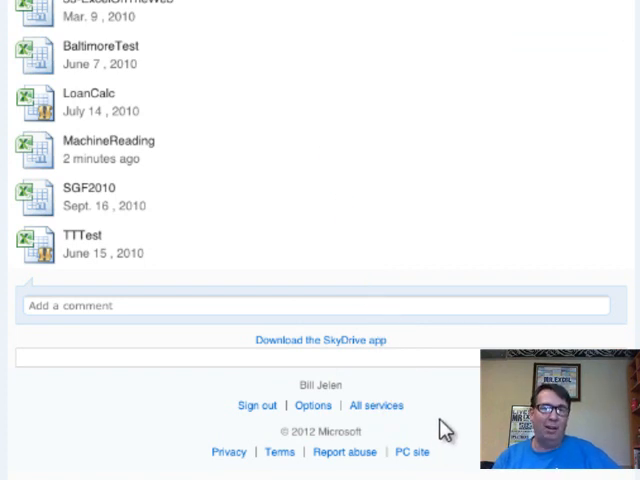
{"action": "mouse_move", "coordinate": [425, 458]}
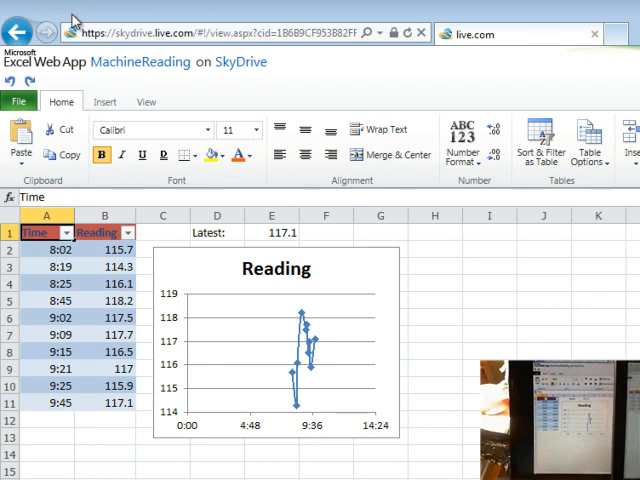
{"action": "mouse_move", "coordinate": [73, 400]}
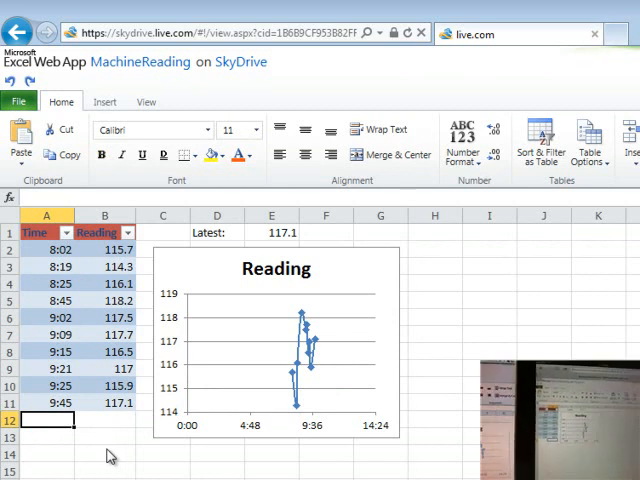
{"action": "type", "text": "9:55"}
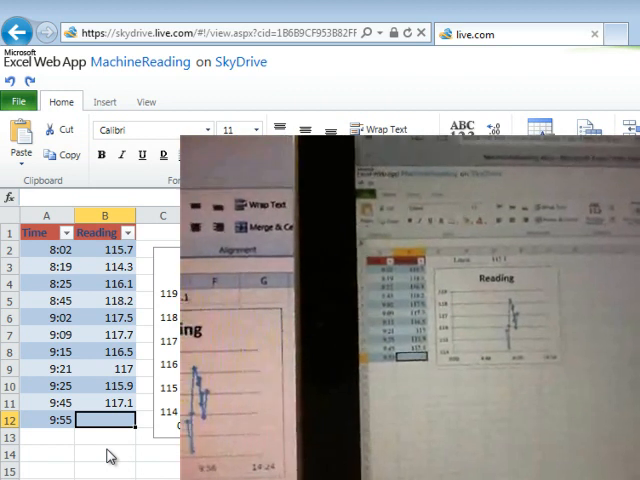
{"action": "type", "text": "116"}
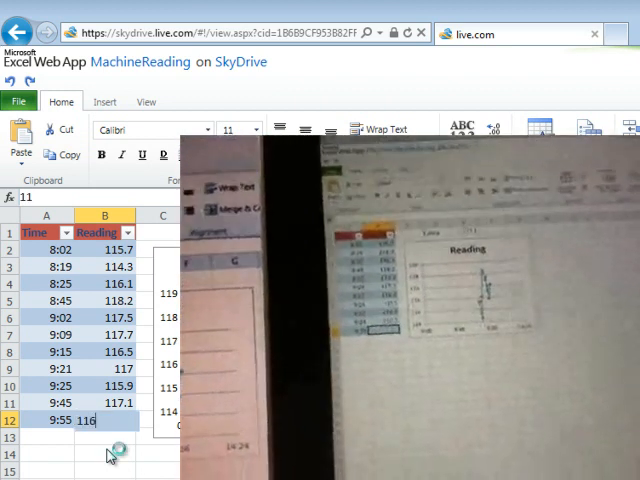